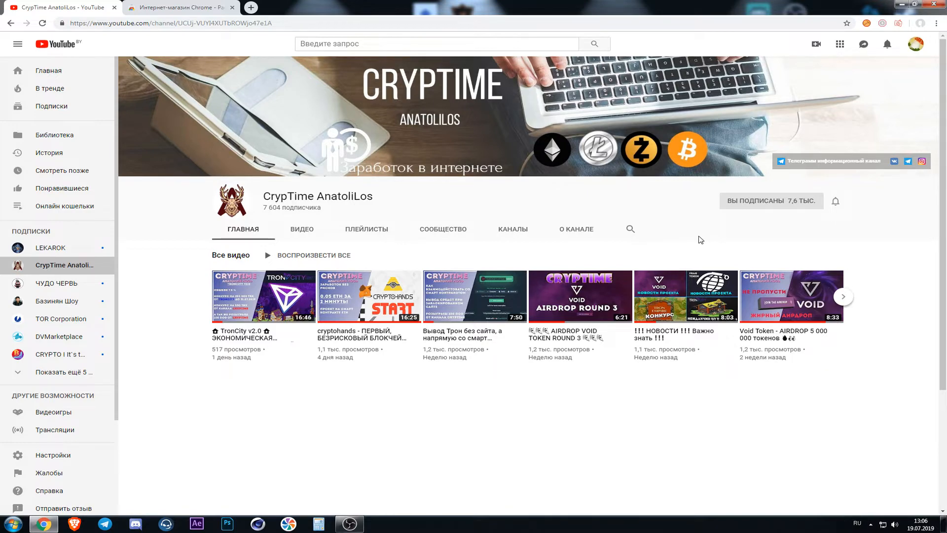
# Step: Switch from the YouTube tab to the Chrome Web Store extensions page
pyautogui.click(180, 6)
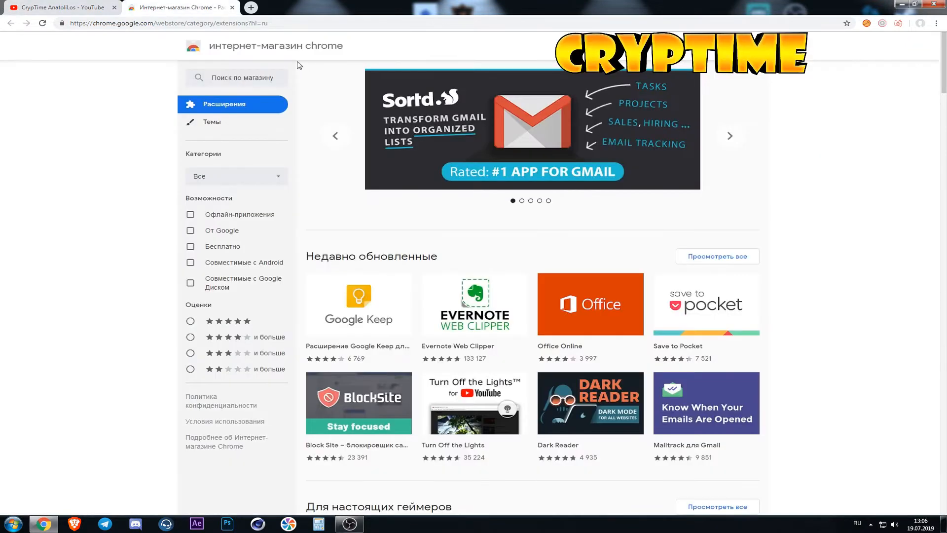
pyautogui.moveTo(322, 85)
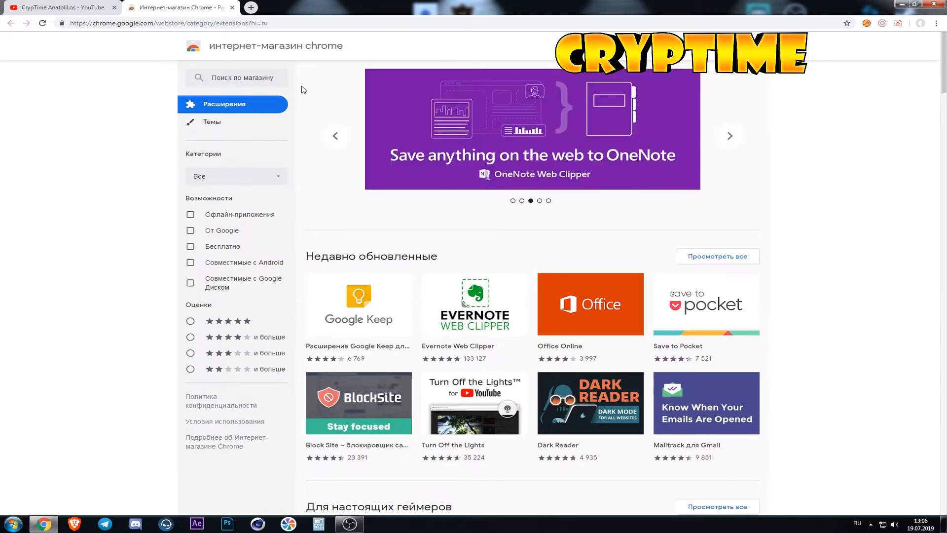
# Step: Search the store for TronLink and install the extension, approving the add-to-Chrome prompt
pyautogui.click(236, 77)
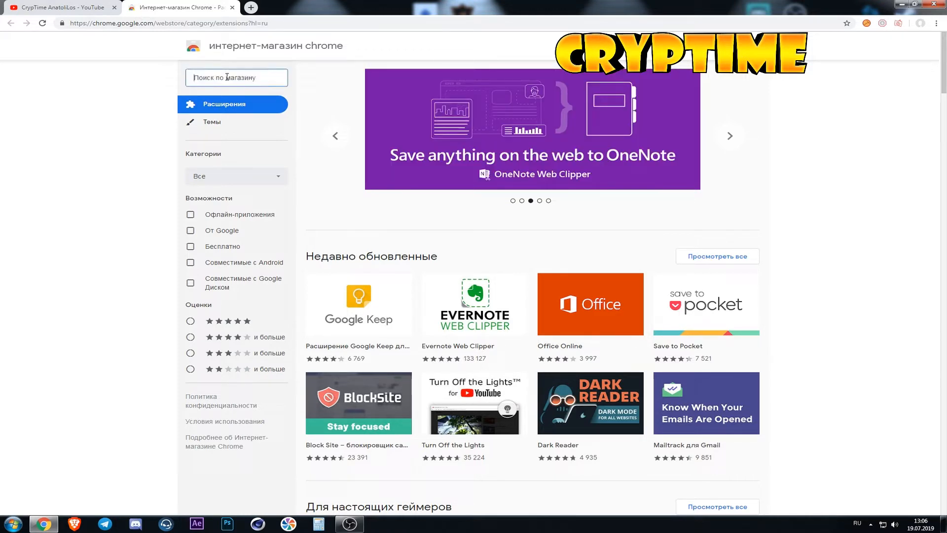
pyautogui.moveTo(334, 135)
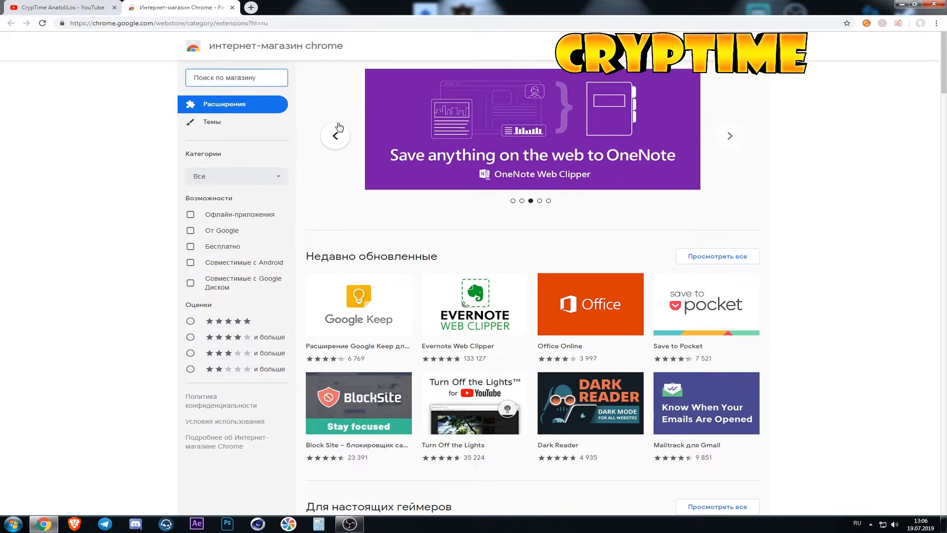
pyautogui.write('TronL')
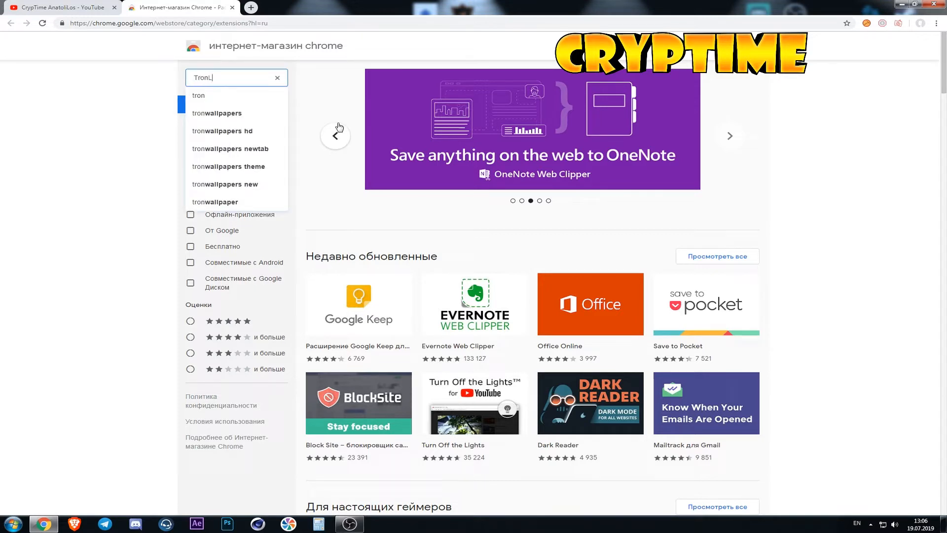
pyautogui.press('Enter')
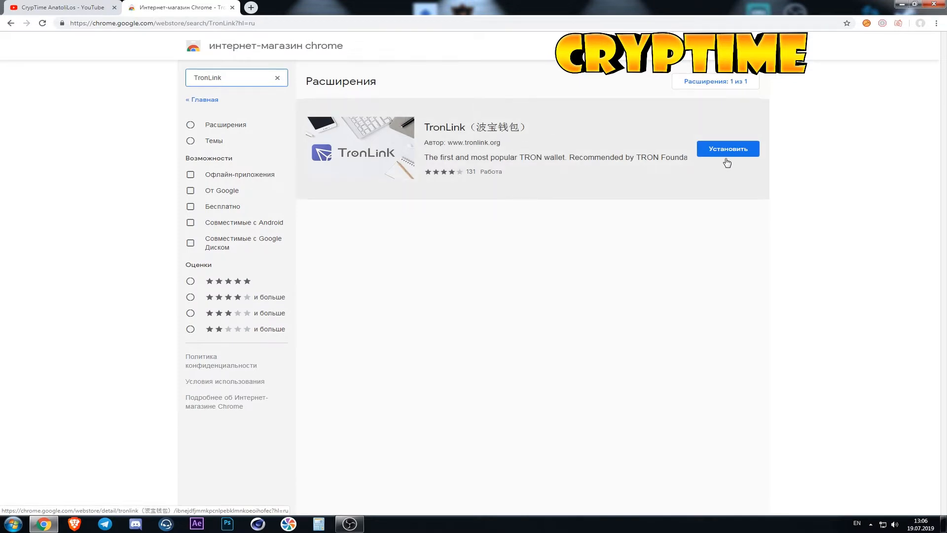
pyautogui.click(728, 148)
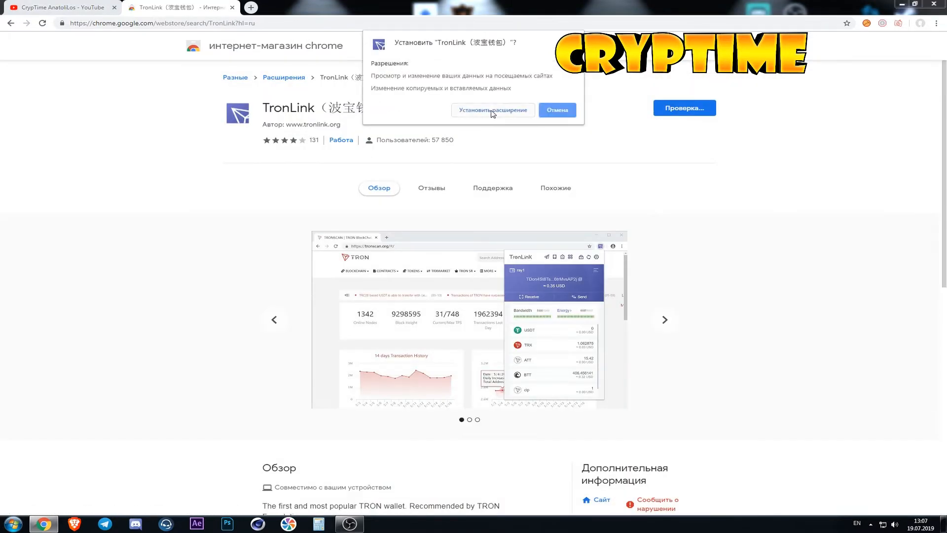
pyautogui.click(492, 109)
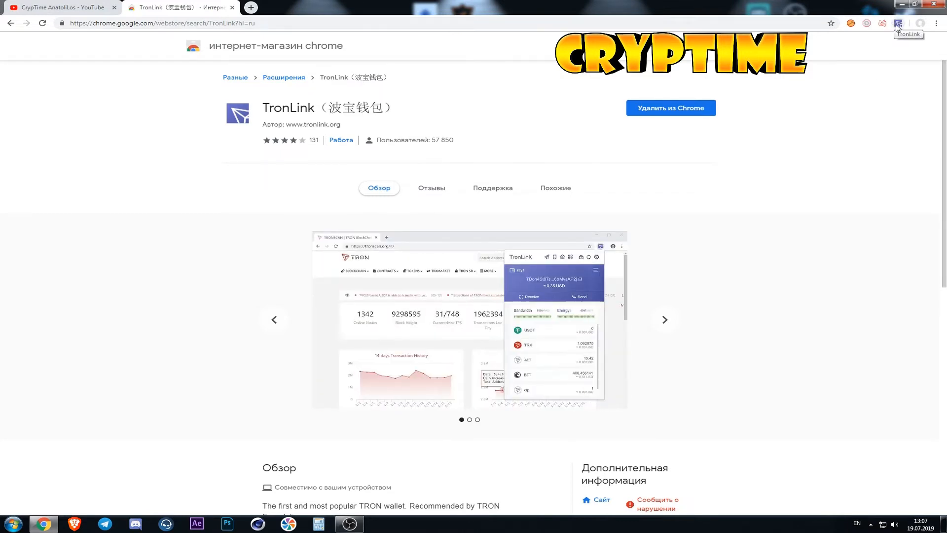
pyautogui.moveTo(840, 127)
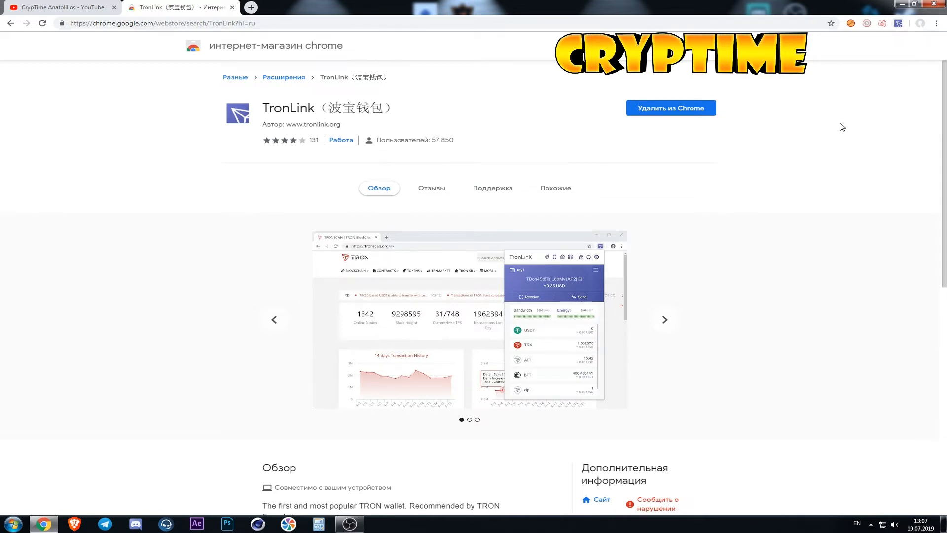
# Step: Launch the TronLink extension from the toolbar to reach its wallet setup choices
pyautogui.click(897, 23)
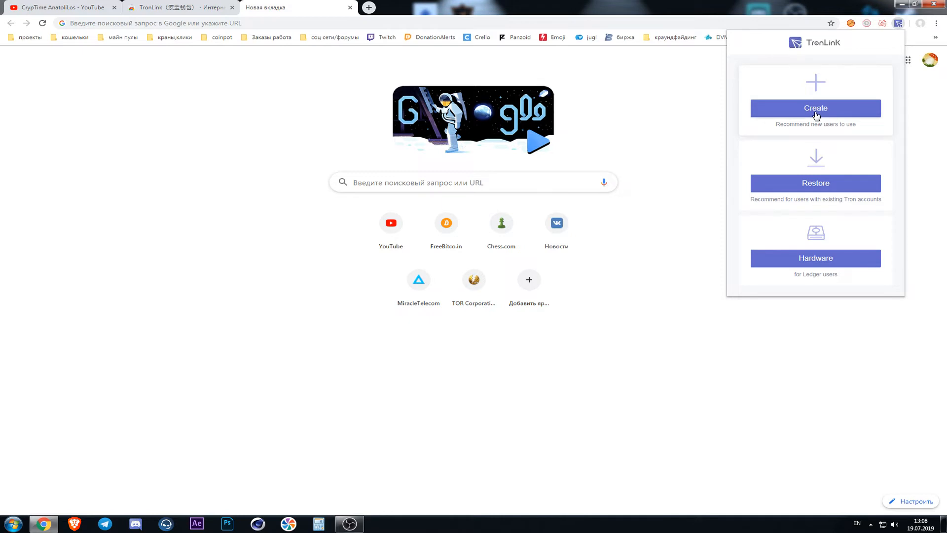
# Step: Start creating a new wallet and name the account Admin123
pyautogui.click(814, 107)
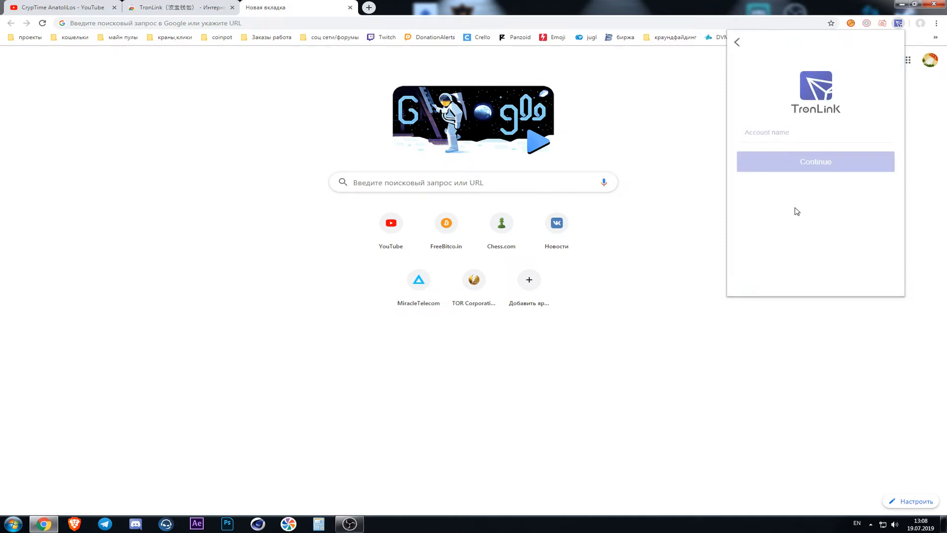
pyautogui.moveTo(770, 236)
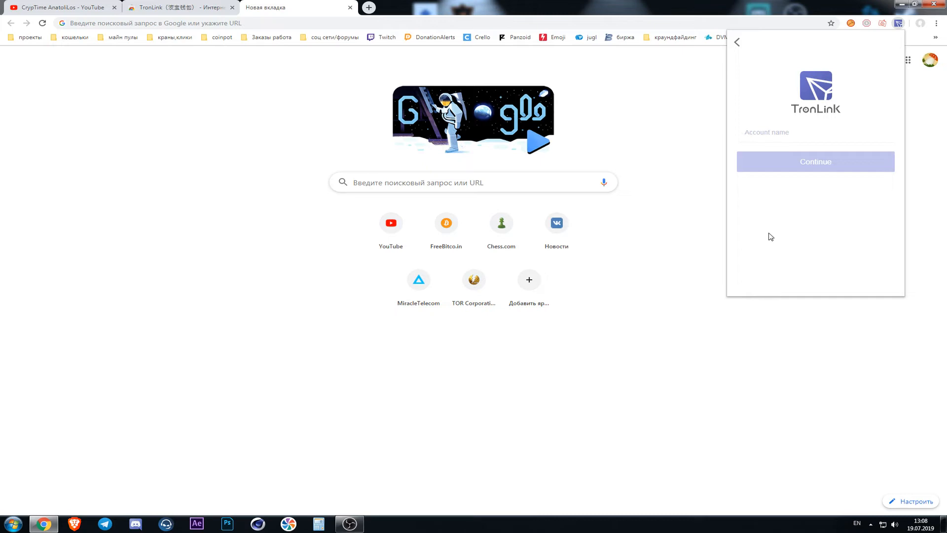
pyautogui.write('Admin123')
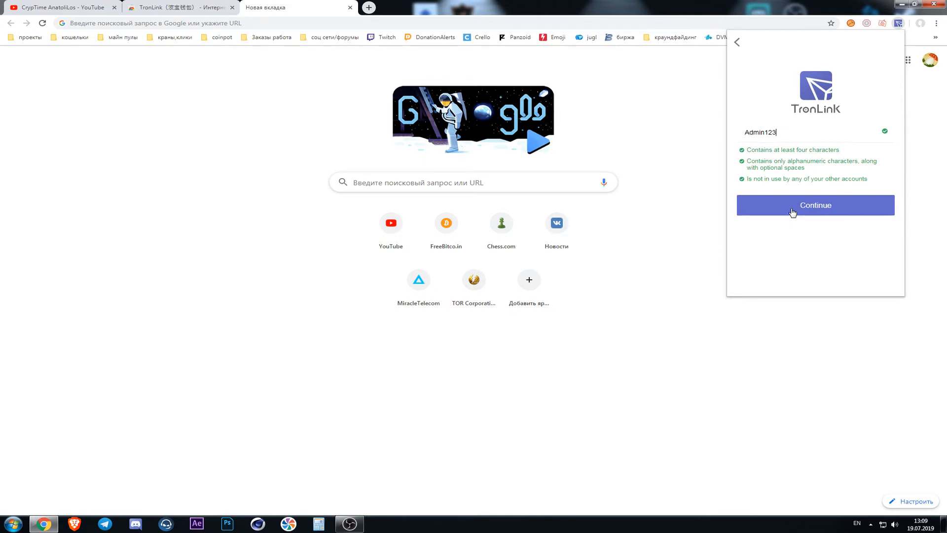
# Step: Submit the name Admin123, note the twelve-word mnemonic, and continue to its confirmation
pyautogui.click(815, 206)
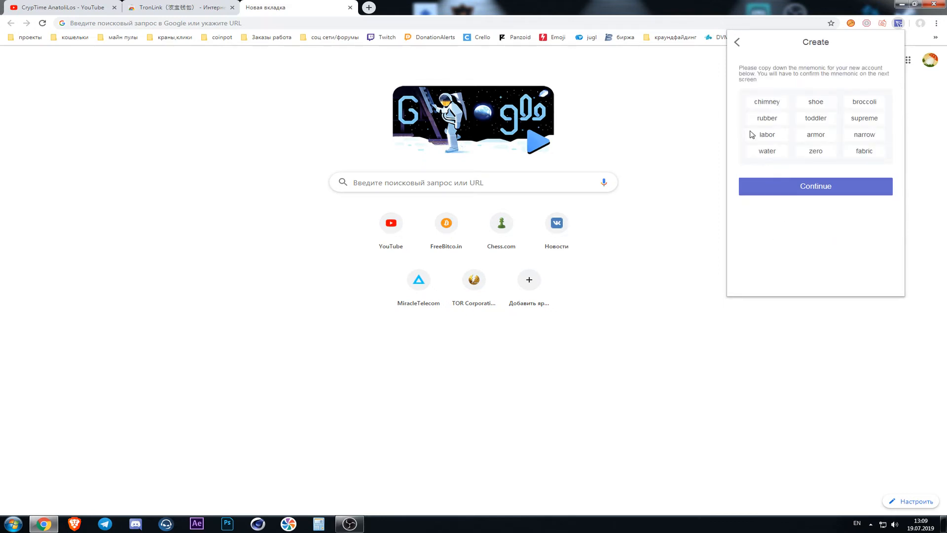
pyautogui.moveTo(782, 96)
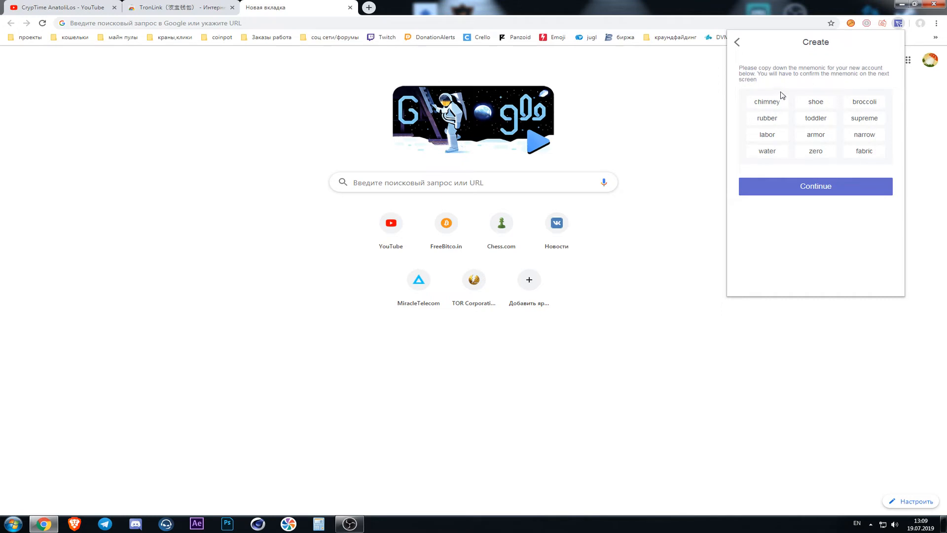
pyautogui.moveTo(825, 73)
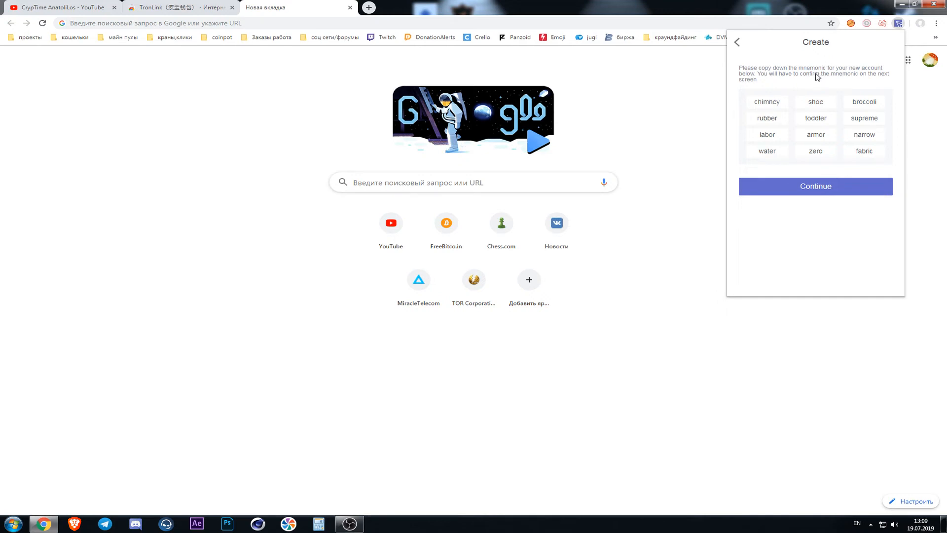
pyautogui.moveTo(809, 90)
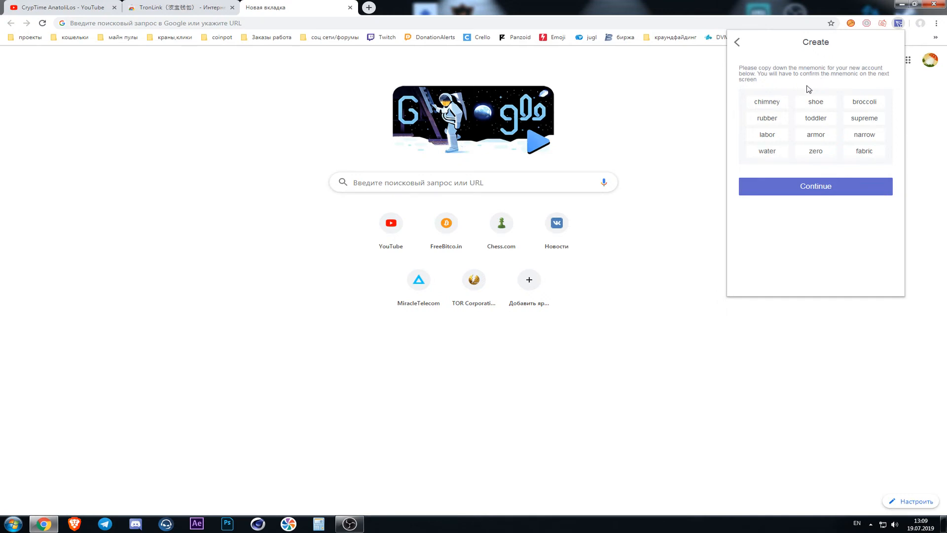
pyautogui.moveTo(801, 85)
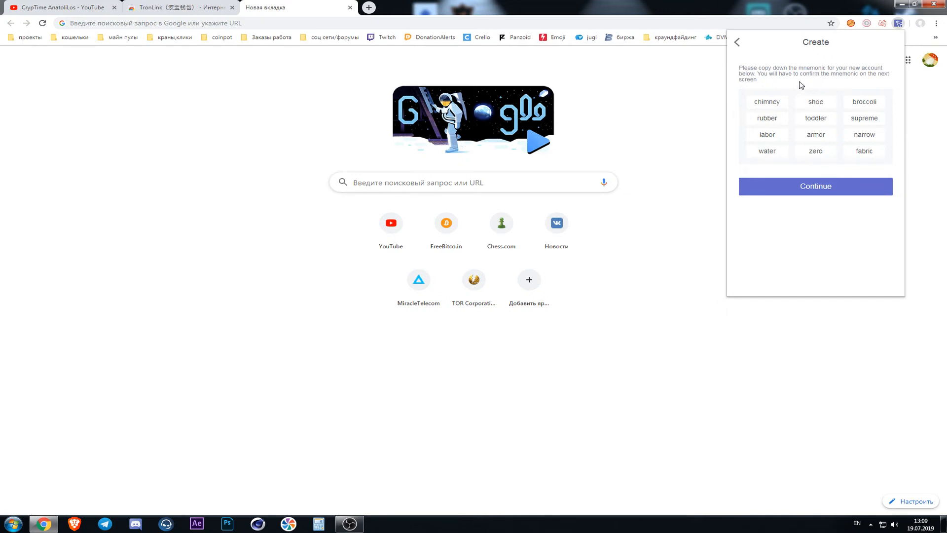
pyautogui.moveTo(792, 92)
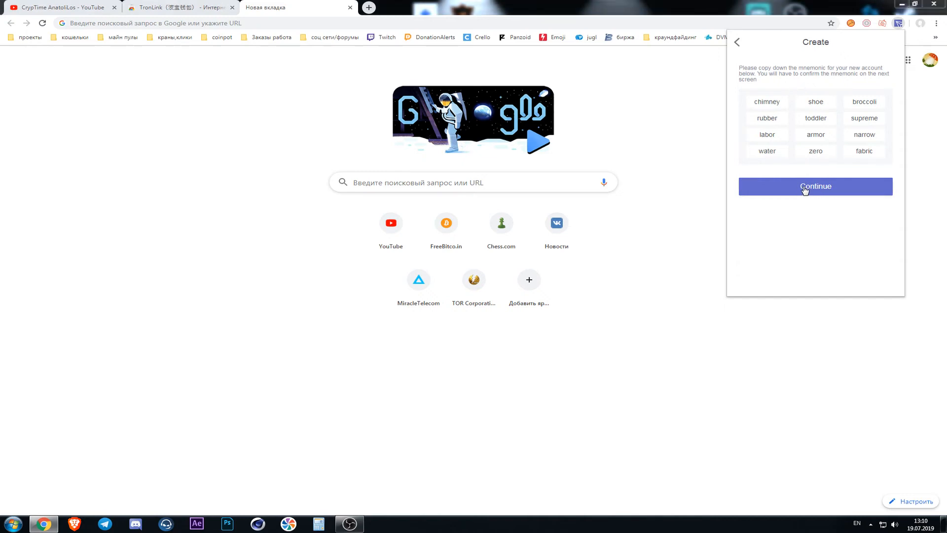
pyautogui.click(815, 186)
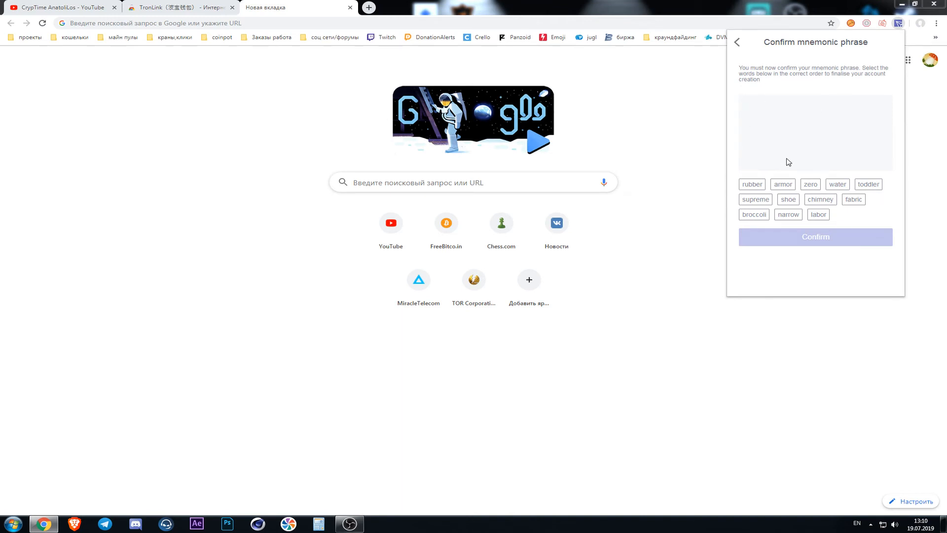
# Step: Select the recovery words in their original order and confirm the phrase, creating the wallet
pyautogui.click(788, 199)
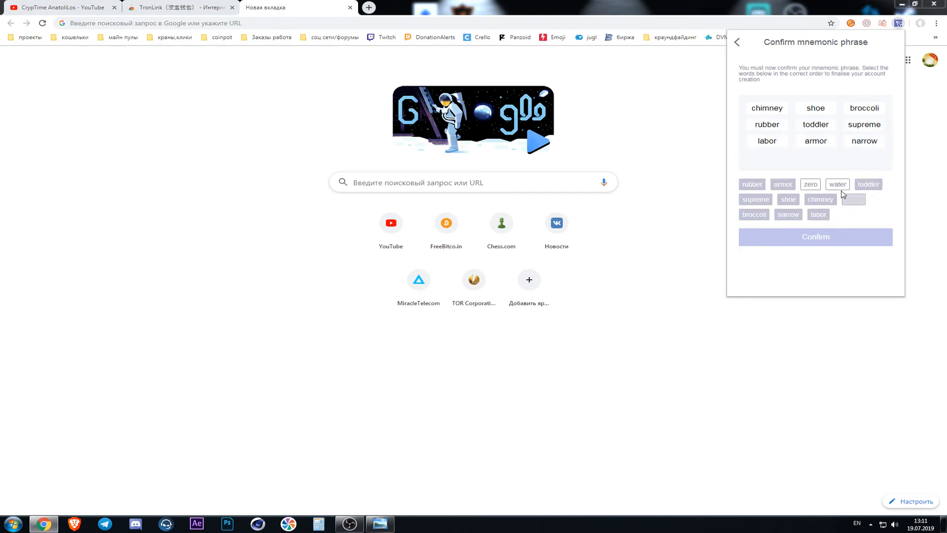
pyautogui.click(837, 184)
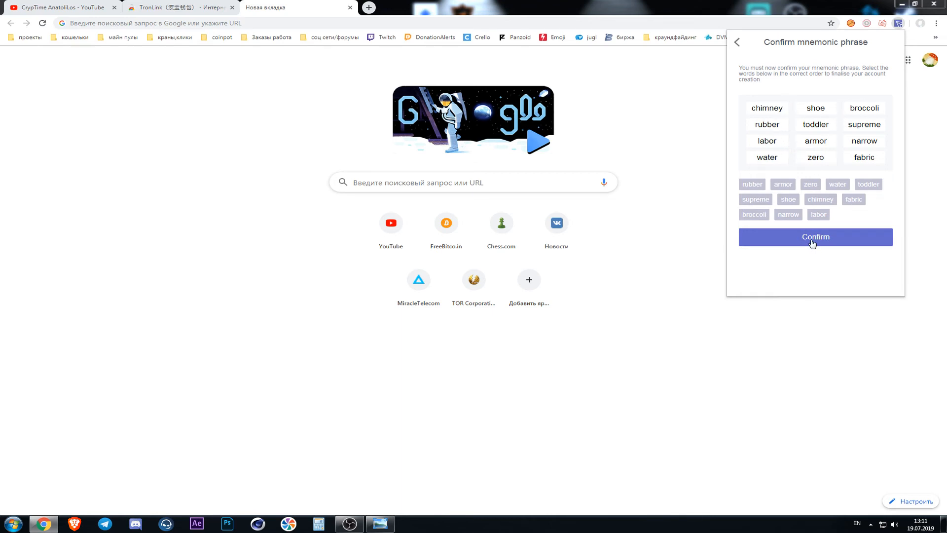
pyautogui.click(815, 236)
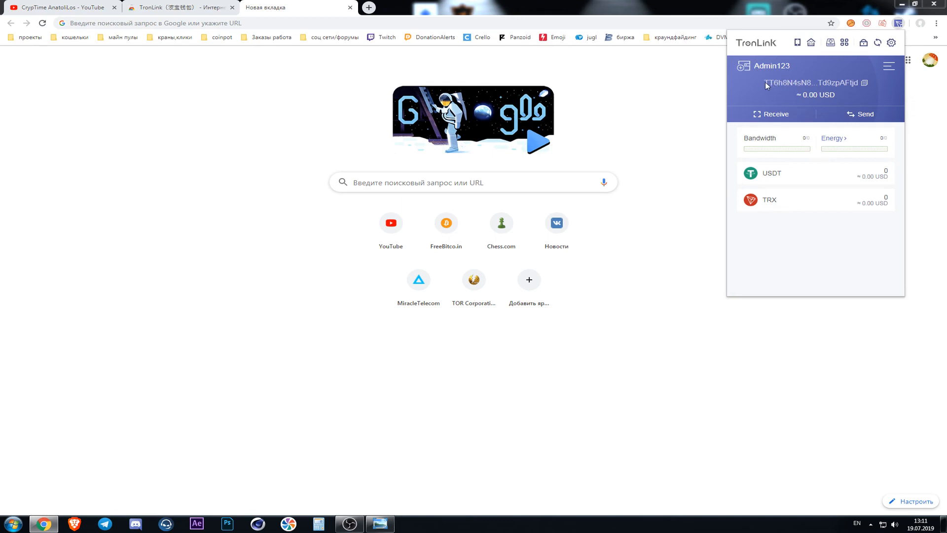
# Step: Select the Admin123 wallet address on the home screen showing zero USDT and TRX
pyautogui.doubleClick(815, 83)
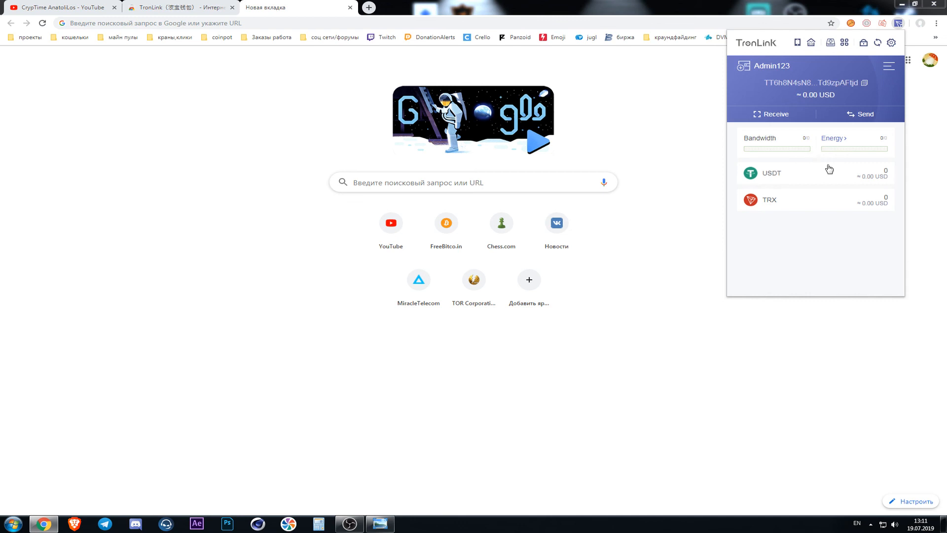
pyautogui.moveTo(715, 175)
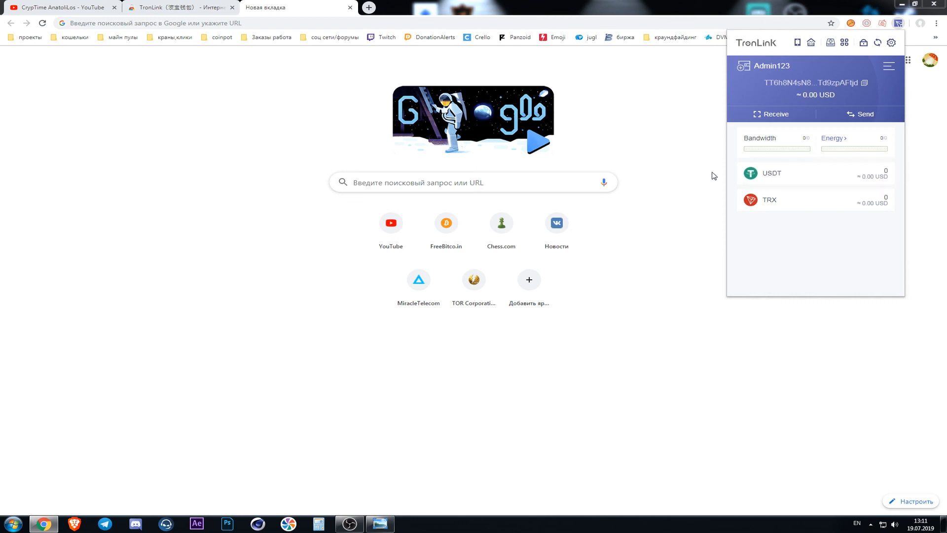
pyautogui.moveTo(753, 230)
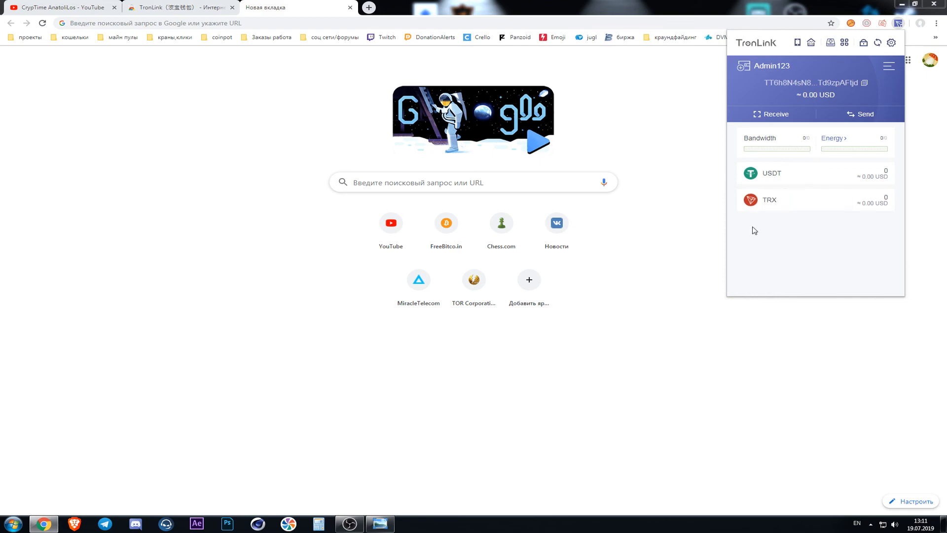